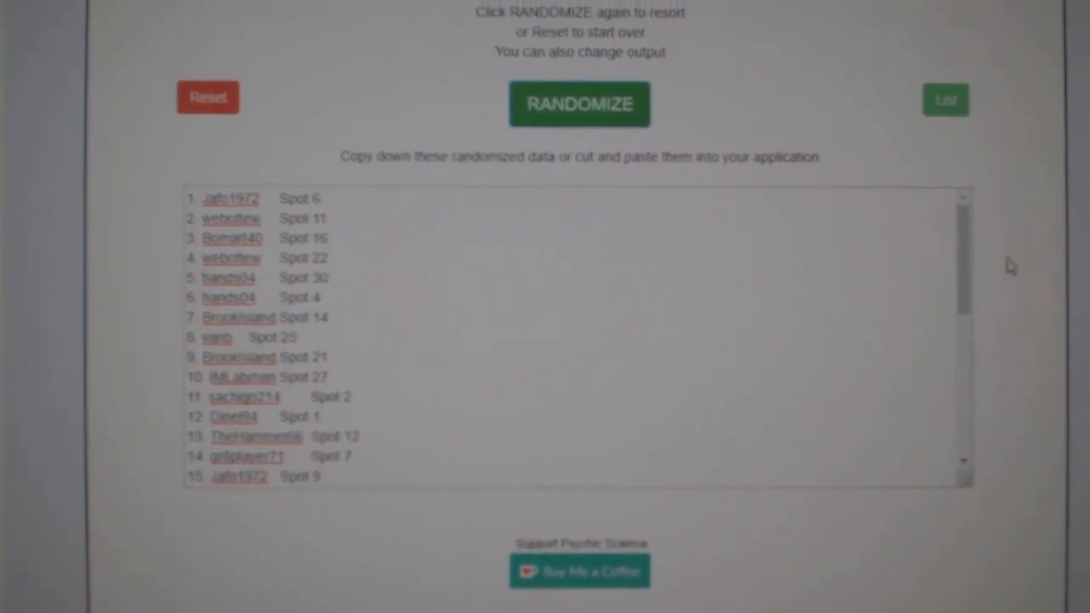
# Step: Select the full 30-entry randomized list of names and spot numbers in the randomizer output
pyautogui.click(579, 104)
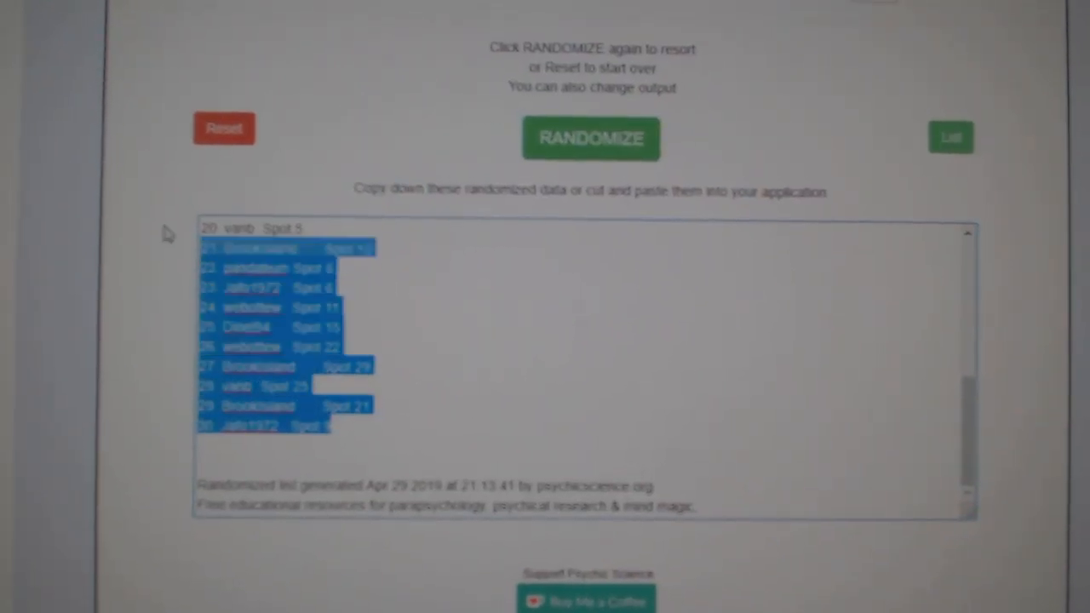
pyautogui.click(590, 139)
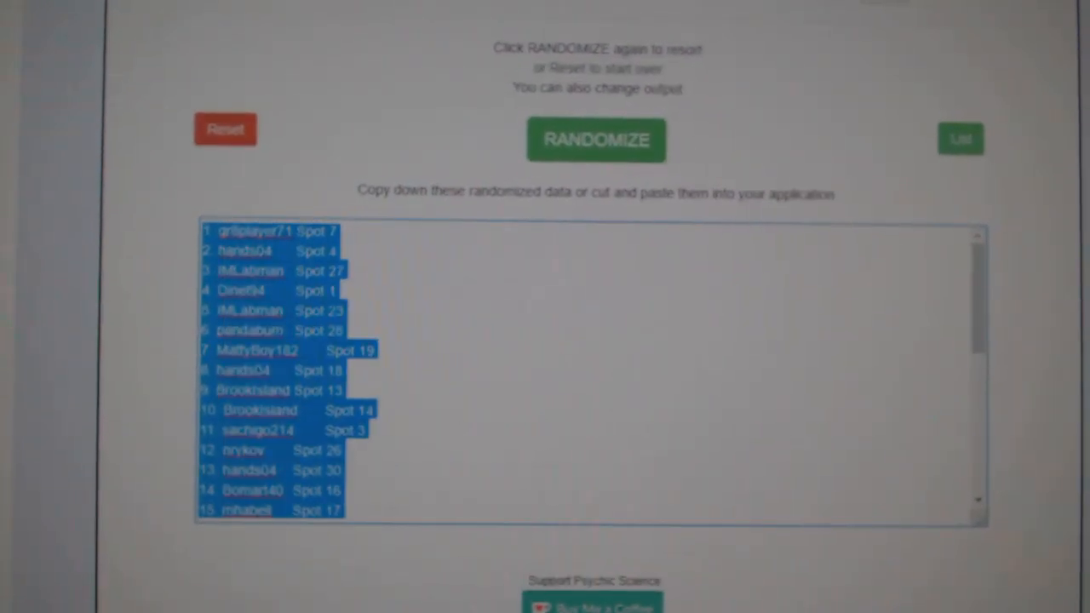
pyautogui.click(595, 140)
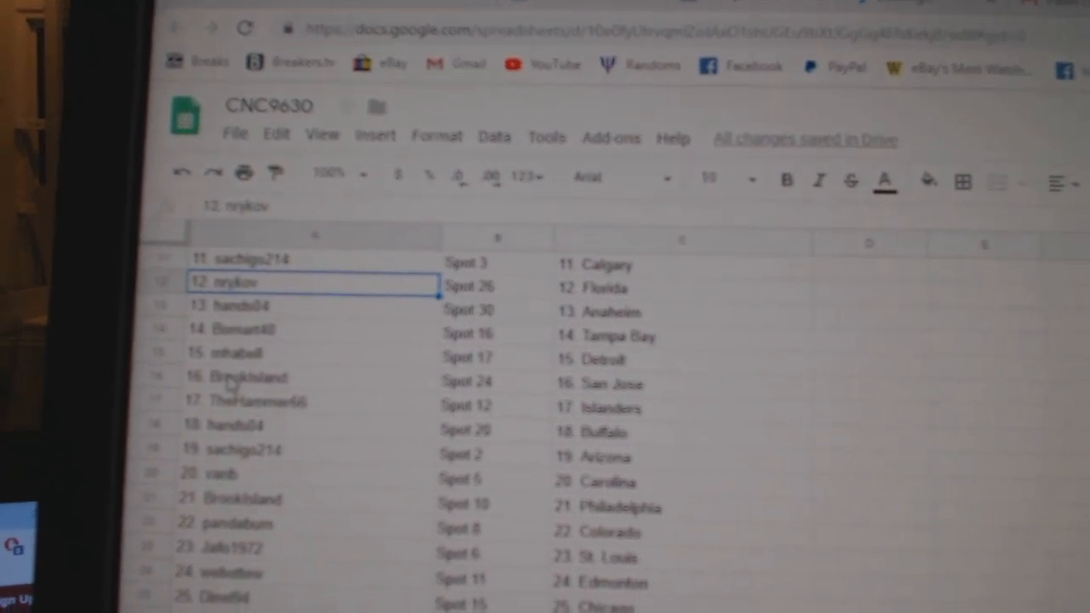
pyautogui.scroll(-3)
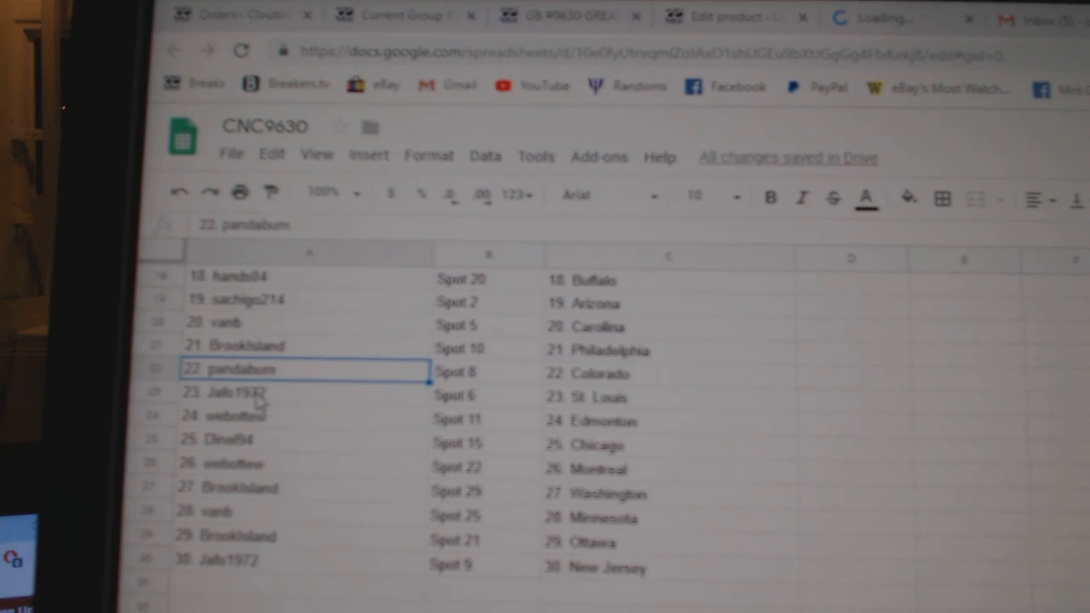
pyautogui.scroll(-3)
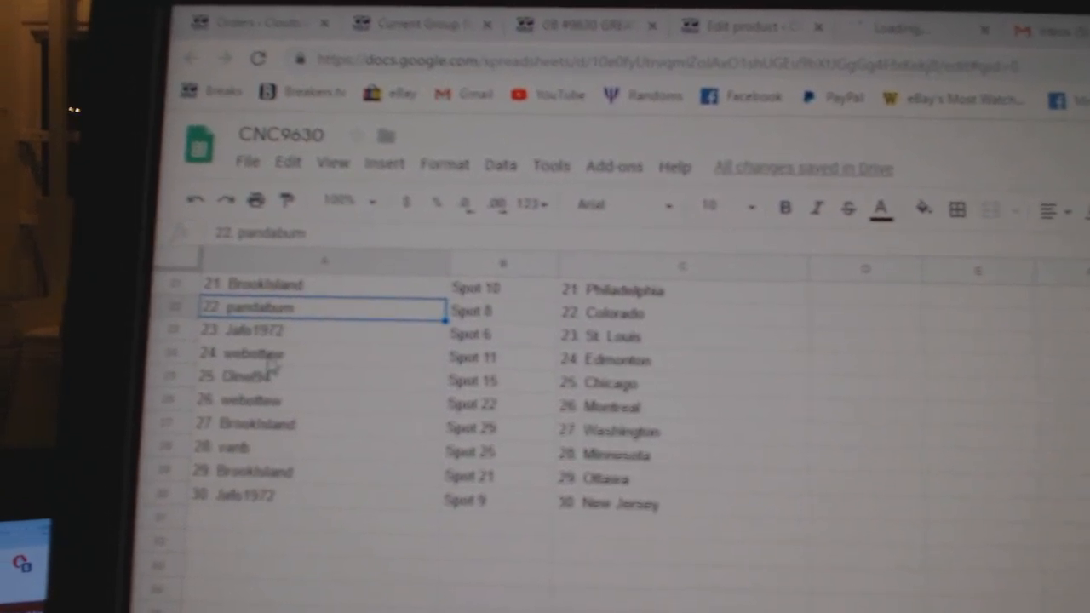